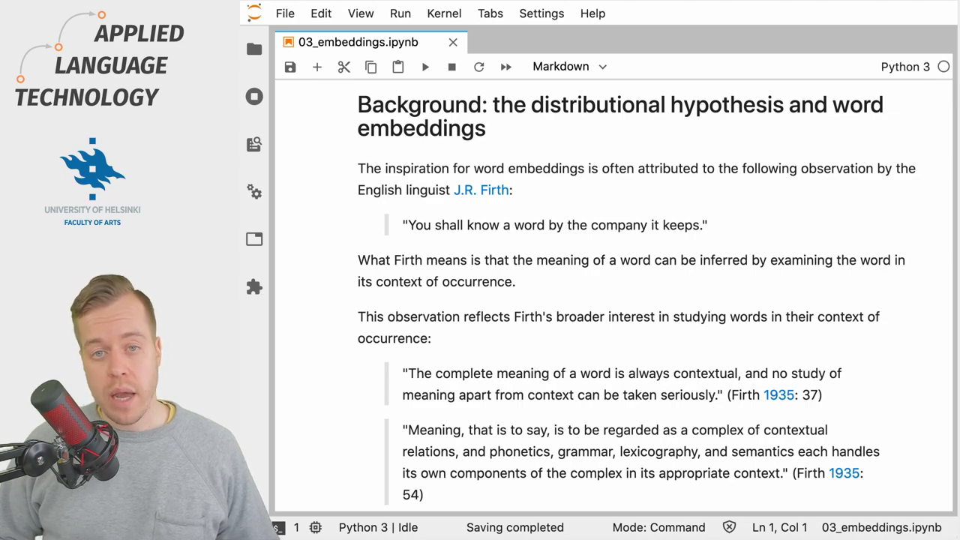
{"action": "scroll", "scroll_direction": "down", "scroll_amount": 3}
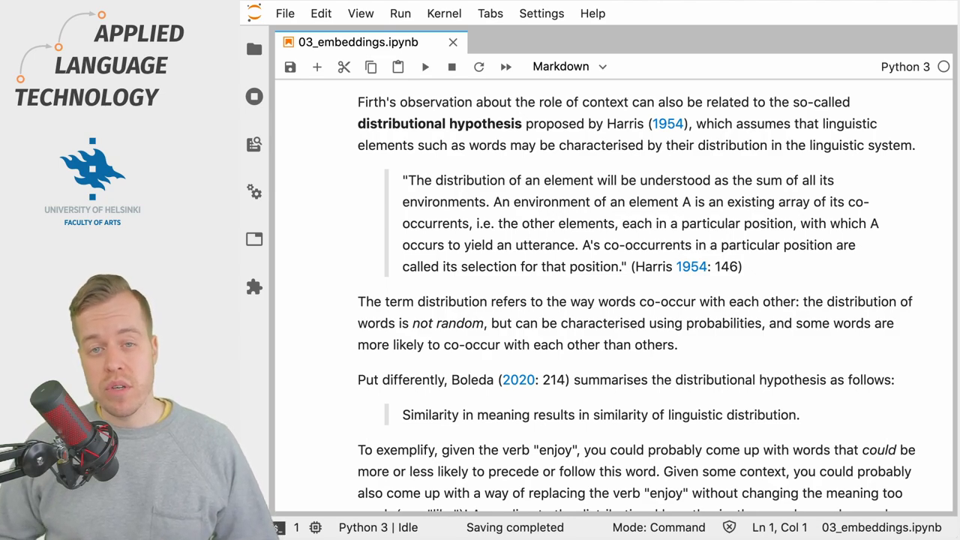
{"action": "scroll", "scroll_direction": "down", "scroll_amount": 3}
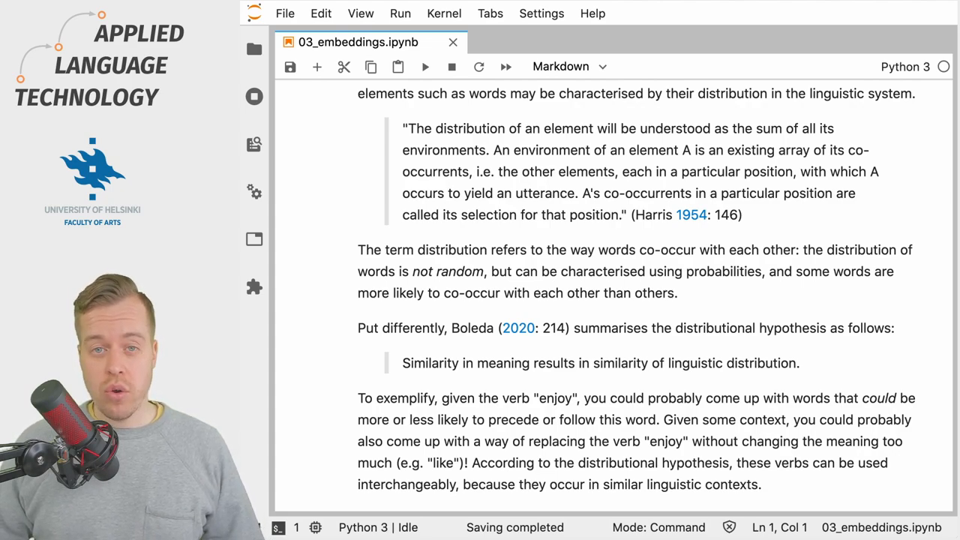
{"action": "scroll", "scroll_direction": "down", "scroll_amount": 3}
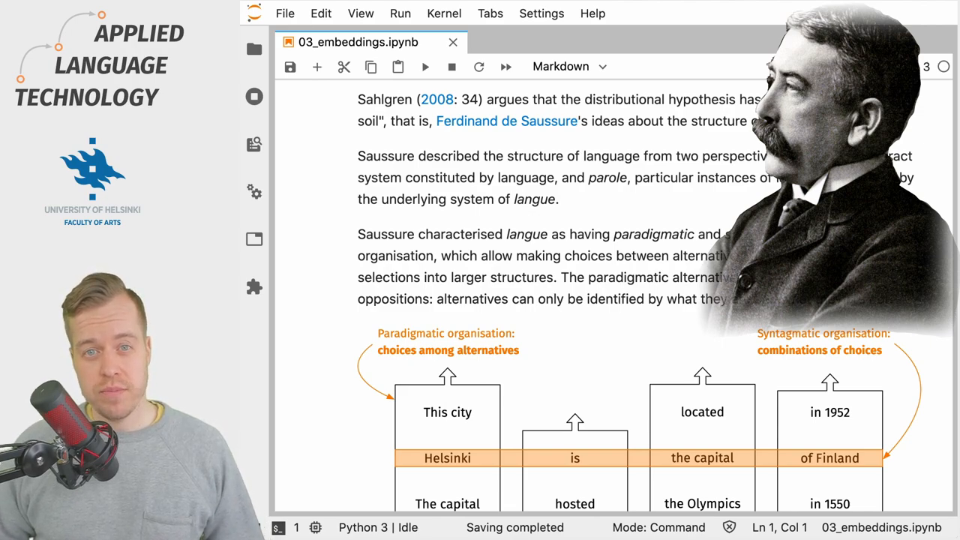
{"action": "scroll", "scroll_direction": "down", "scroll_amount": 3}
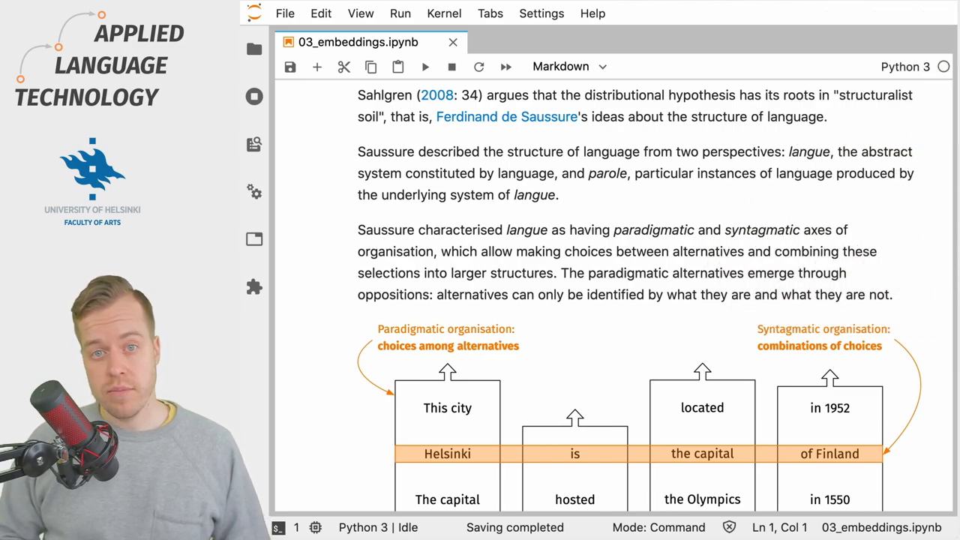
{"action": "scroll", "scroll_direction": "down", "scroll_amount": 3}
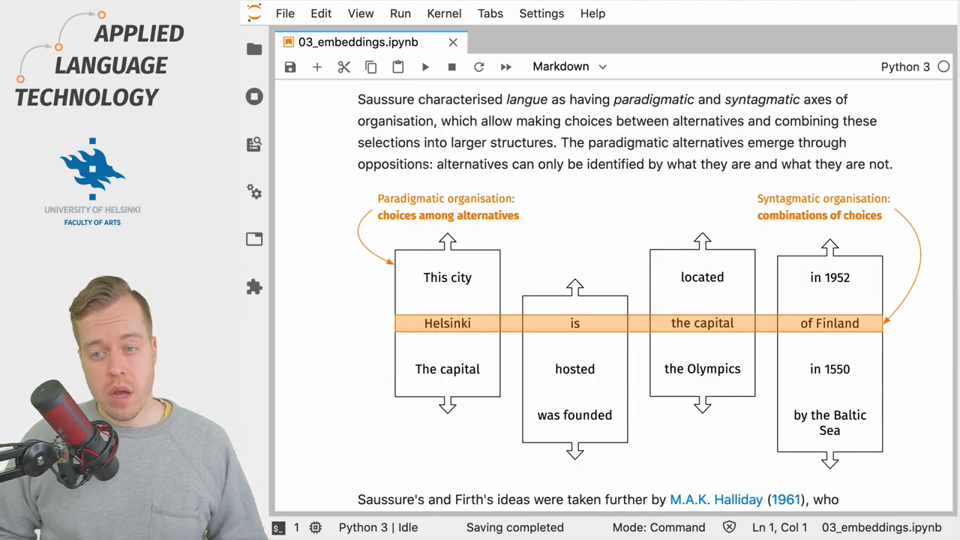